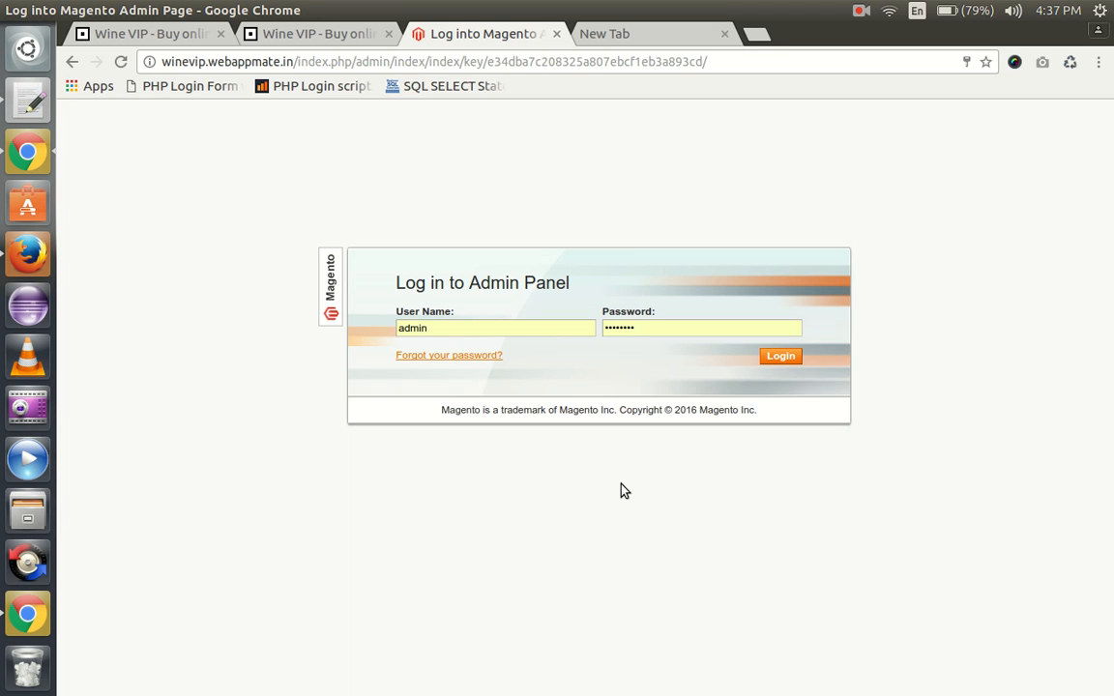
# - Log in to the Magento admin area with the admin credentials and reach the dashboard
pyautogui.click(495, 327)
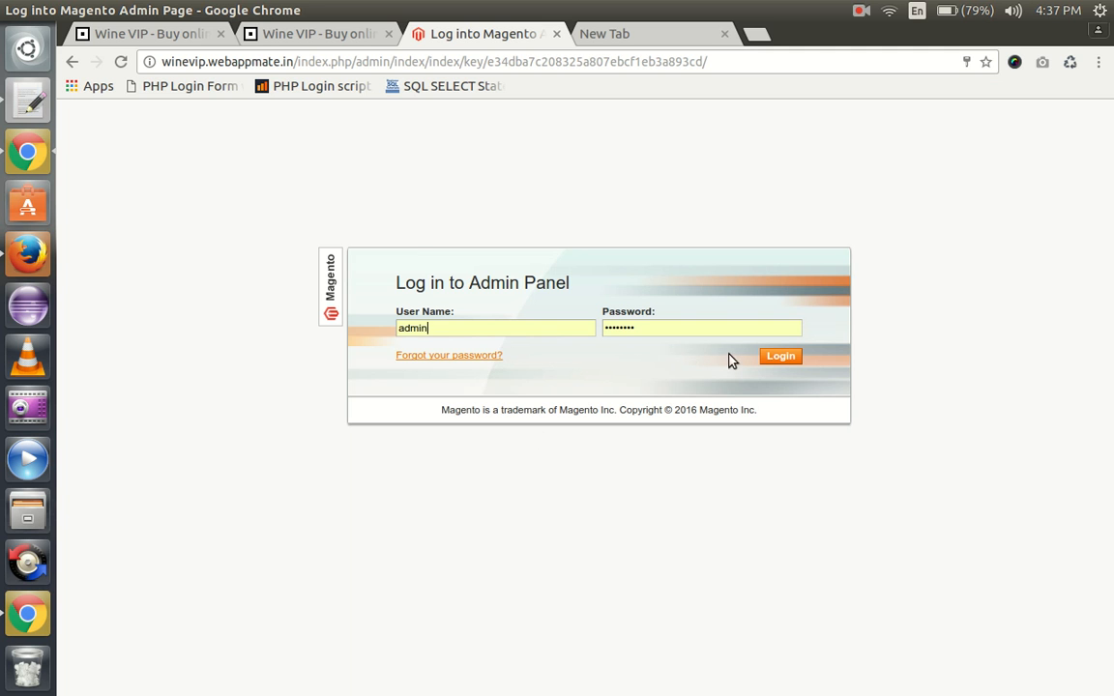
pyautogui.click(780, 356)
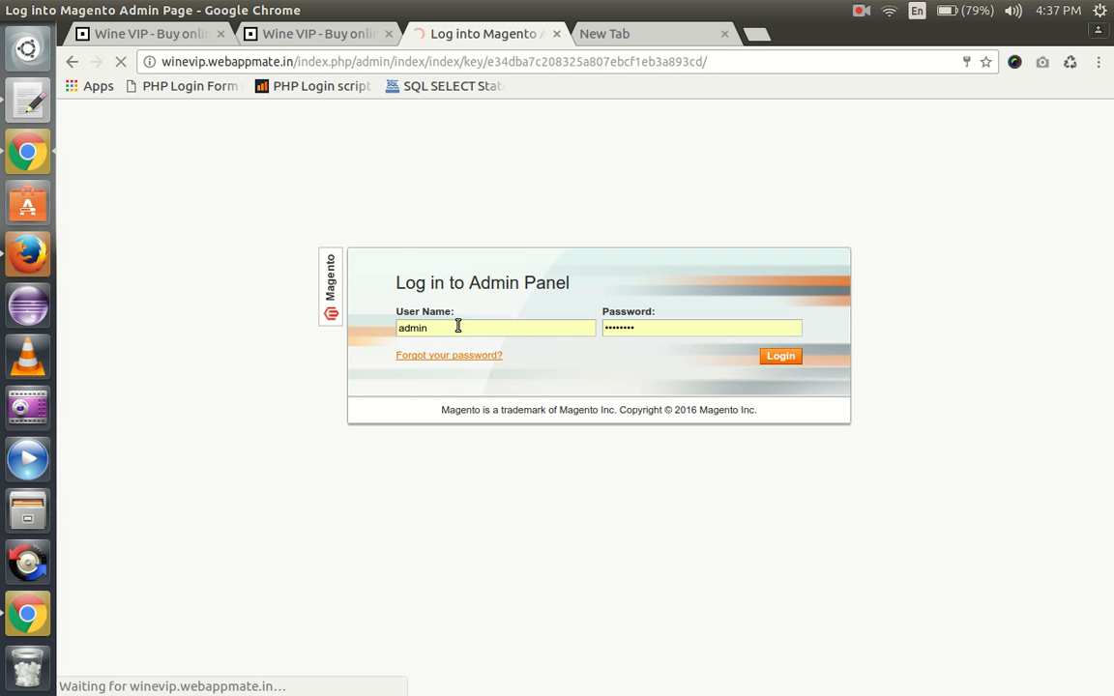
pyautogui.click(781, 356)
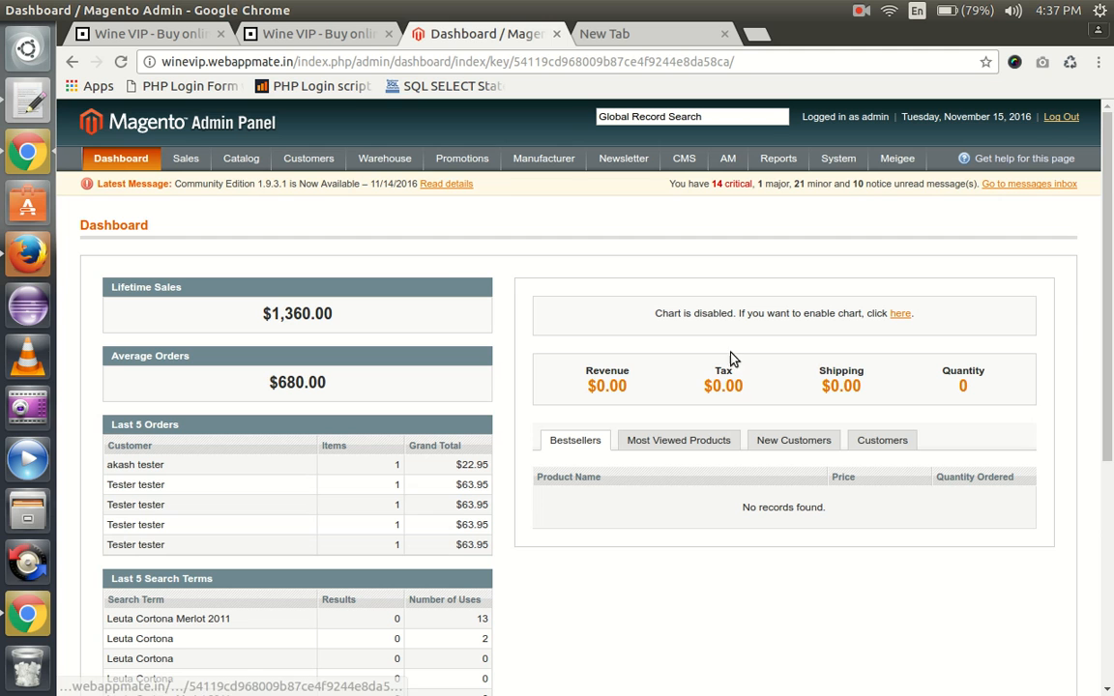
pyautogui.moveTo(383, 159)
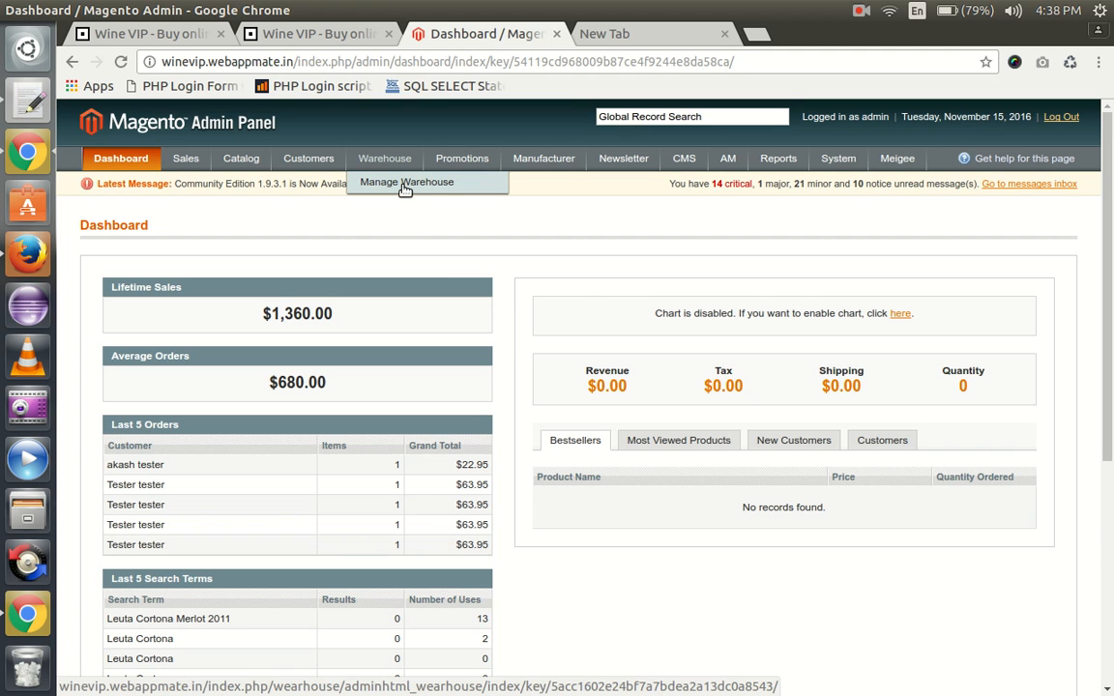
# - Go to Manage Warehouse to see the grid listing the NY and CA warehouses
pyautogui.click(406, 182)
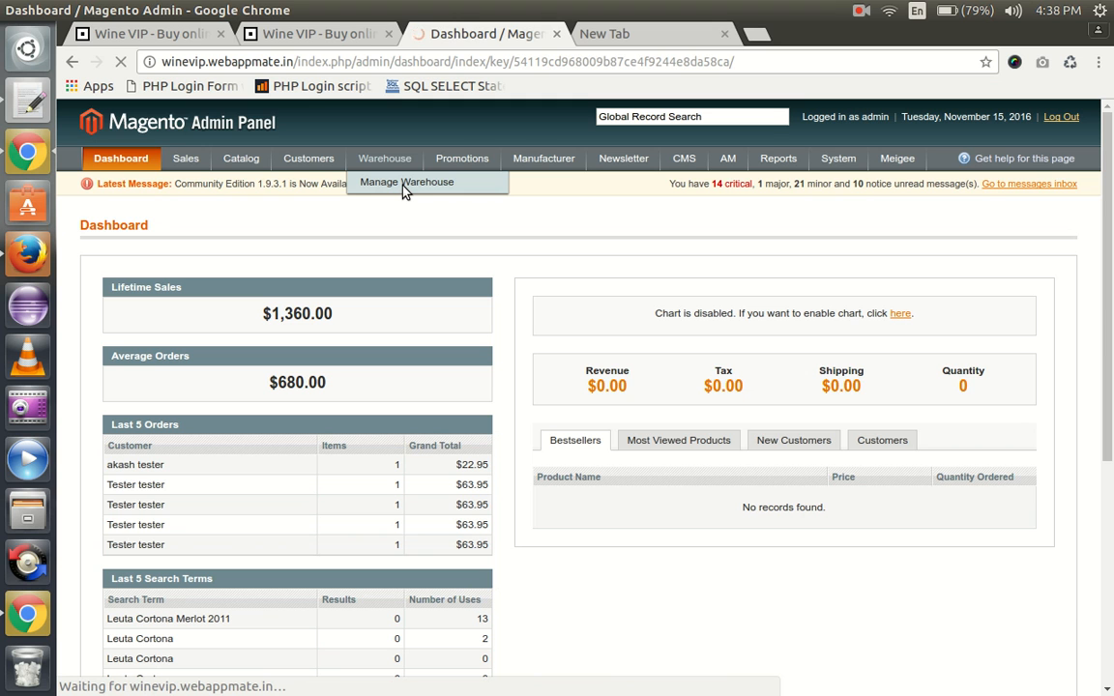
pyautogui.click(406, 182)
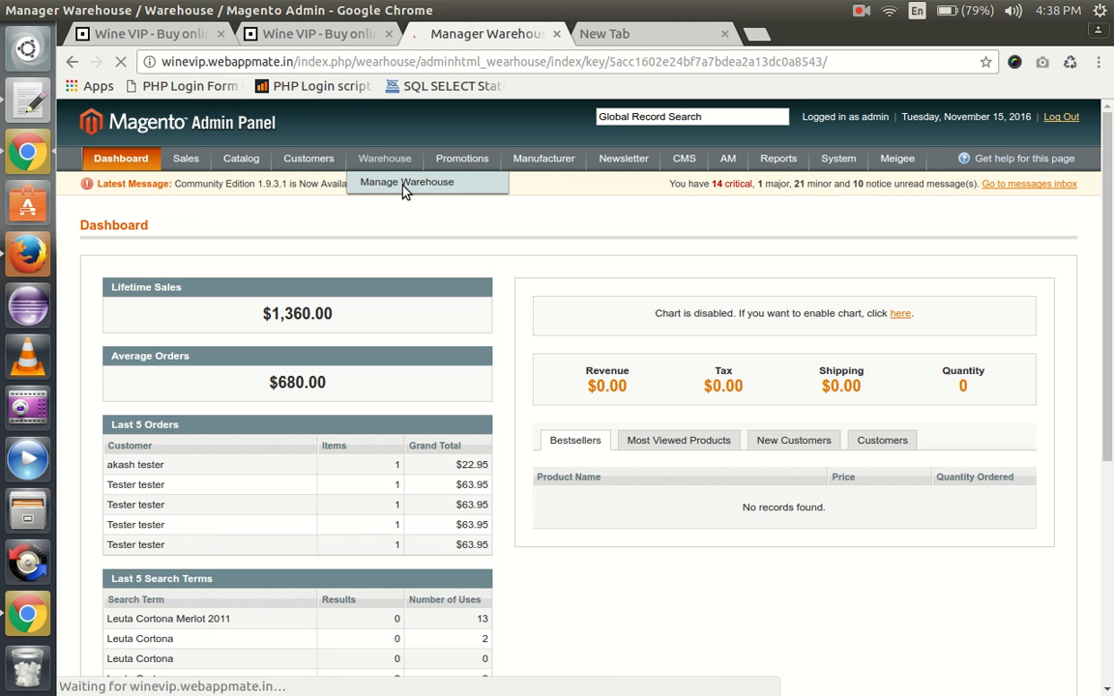
pyautogui.click(406, 182)
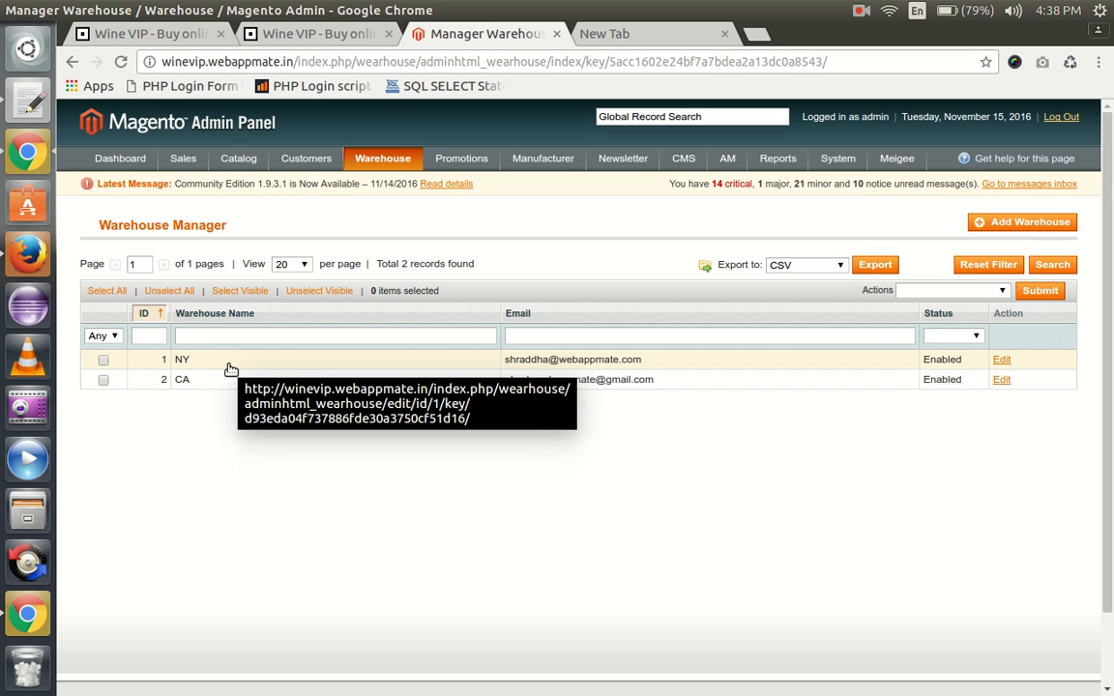
pyautogui.moveTo(180, 375)
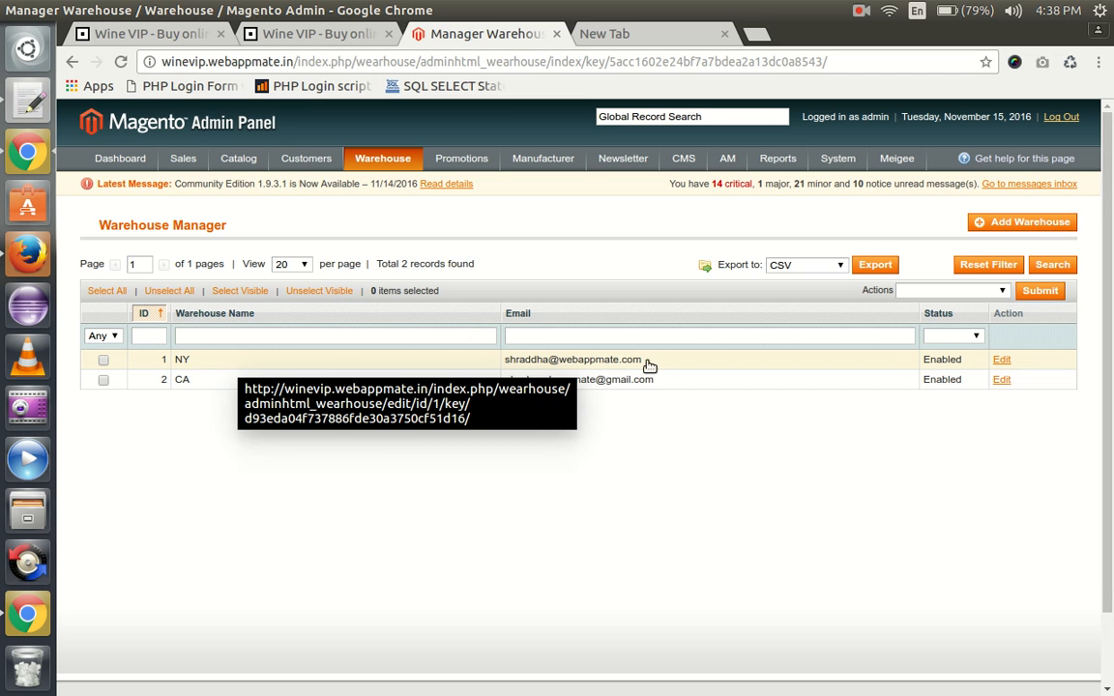
# - Edit the NY warehouse row to view its name, email and enabled status
pyautogui.click(1002, 358)
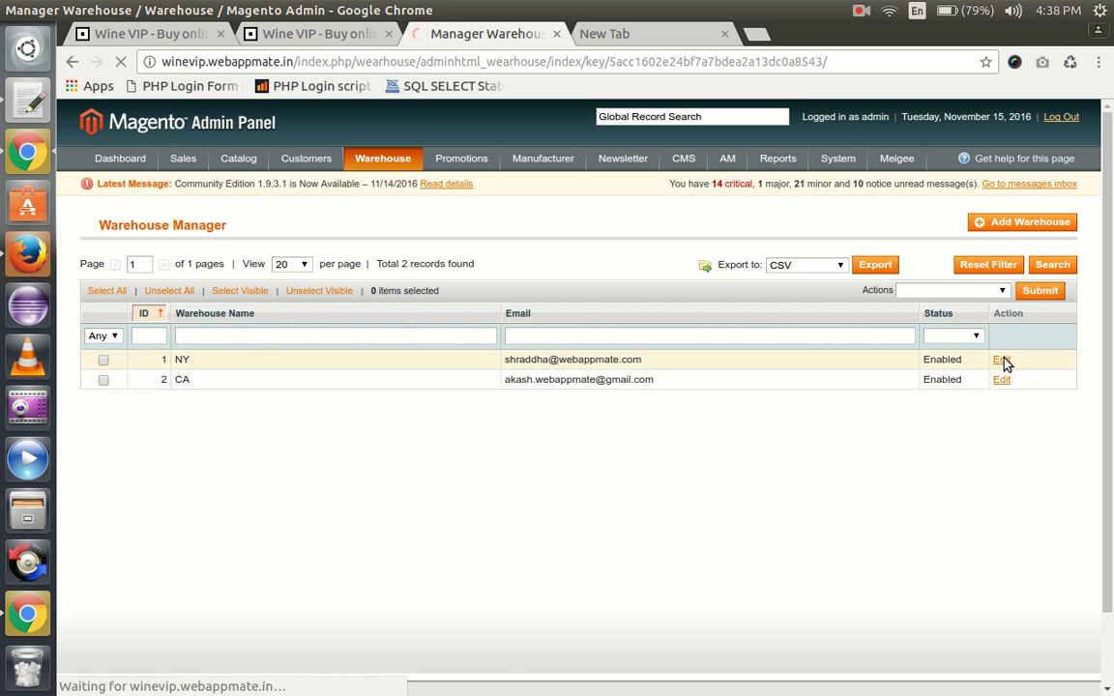
pyautogui.click(1002, 358)
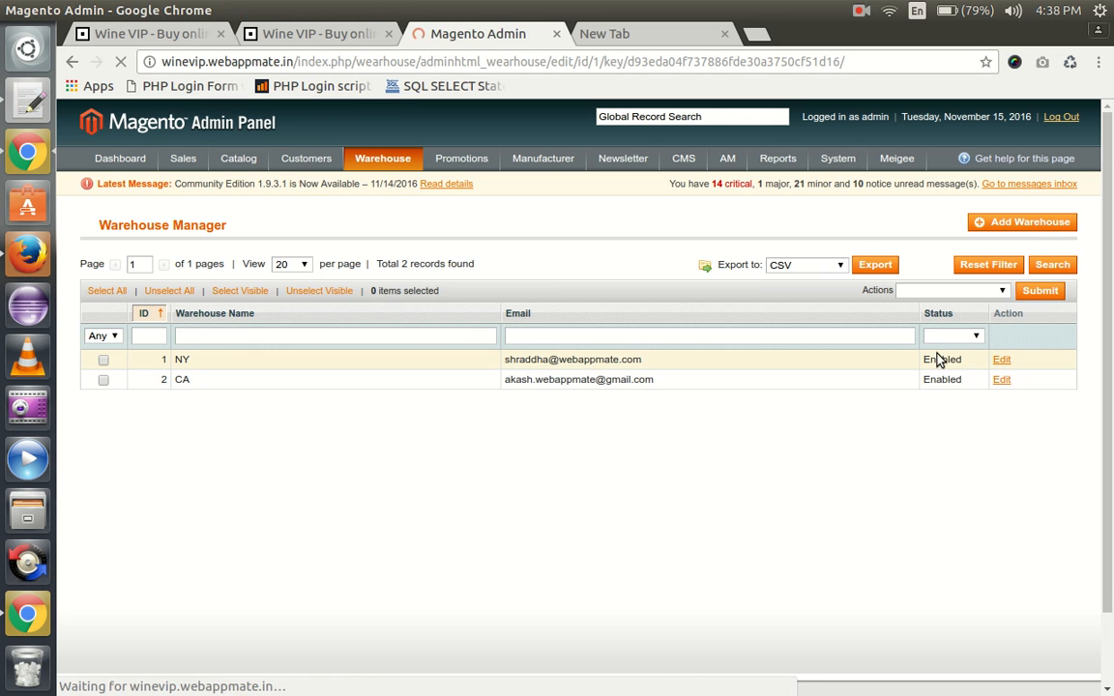
pyautogui.click(1002, 358)
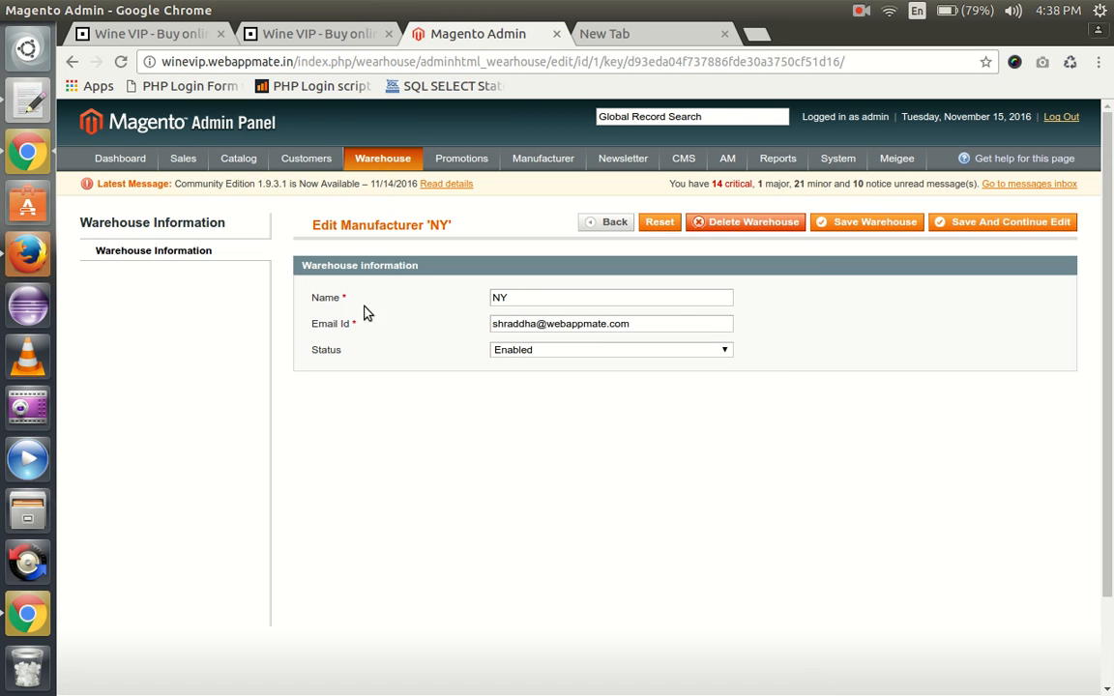
pyautogui.moveTo(348, 344)
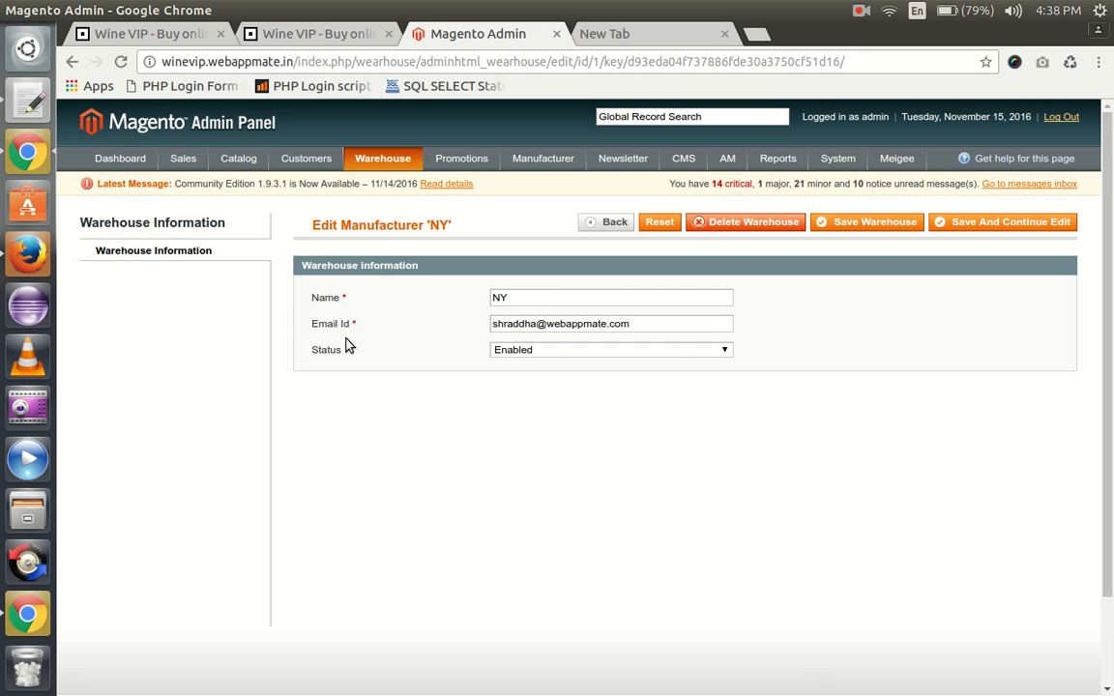
pyautogui.moveTo(507, 376)
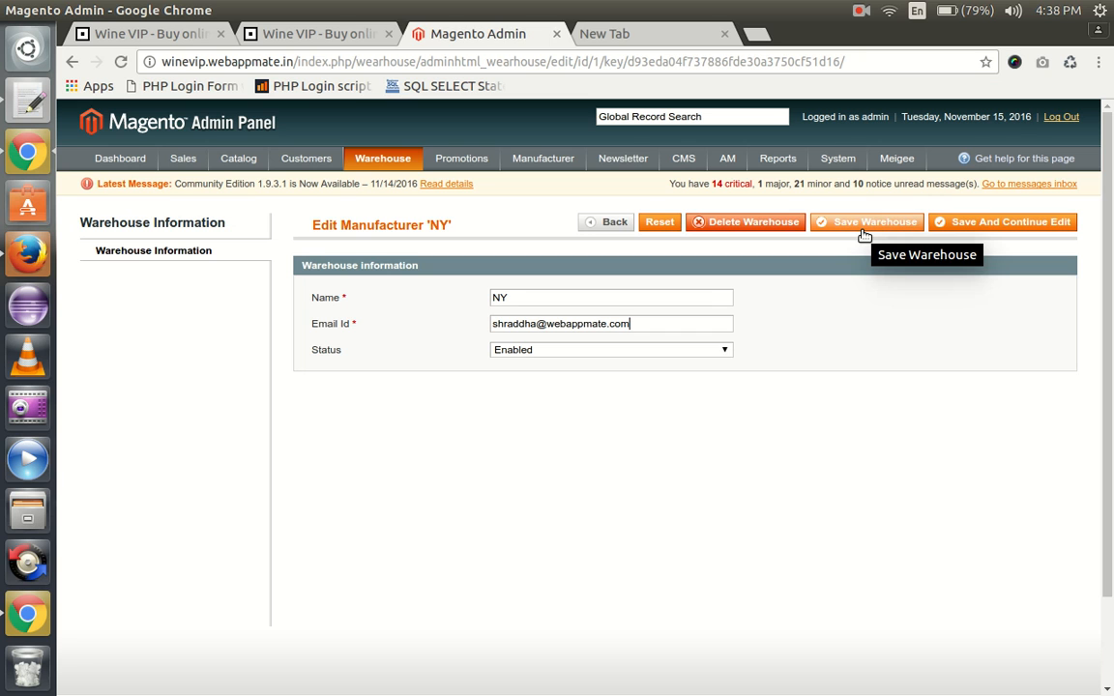
# - Save the NY warehouse and return to the list with a success message
pyautogui.click(866, 221)
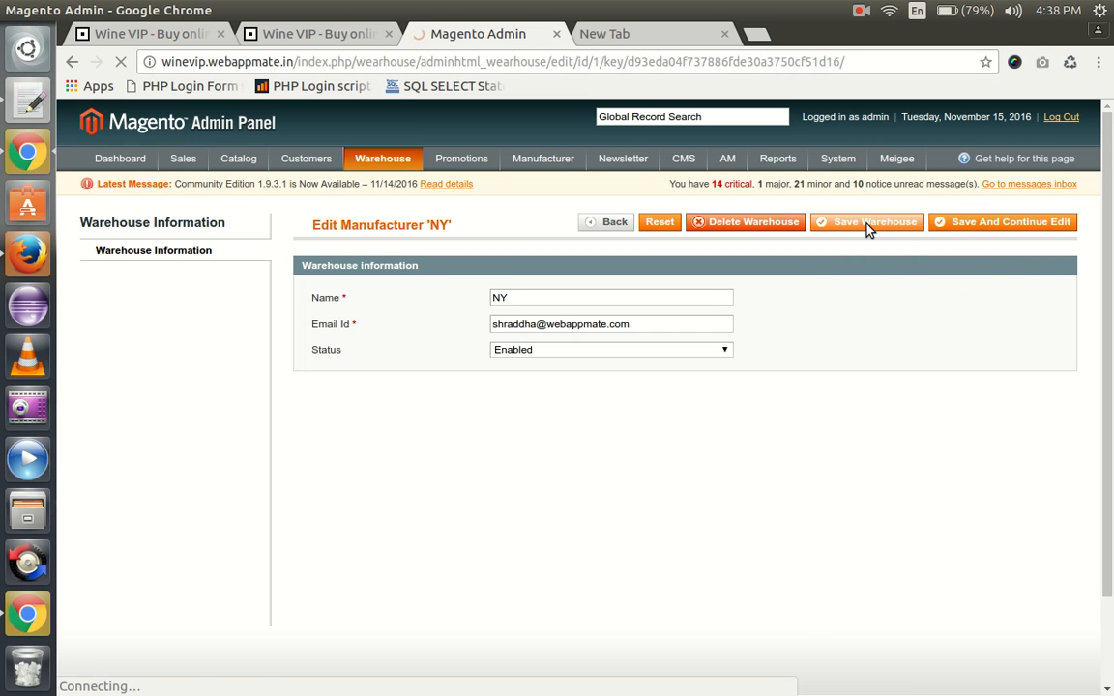
pyautogui.click(867, 221)
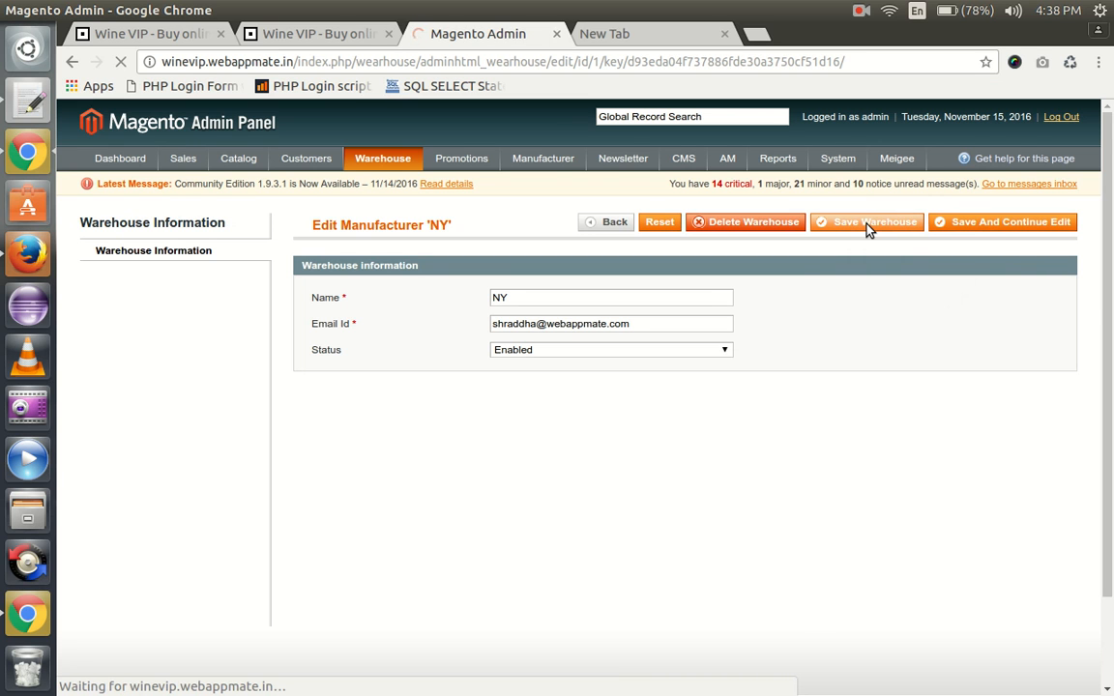
pyautogui.click(867, 220)
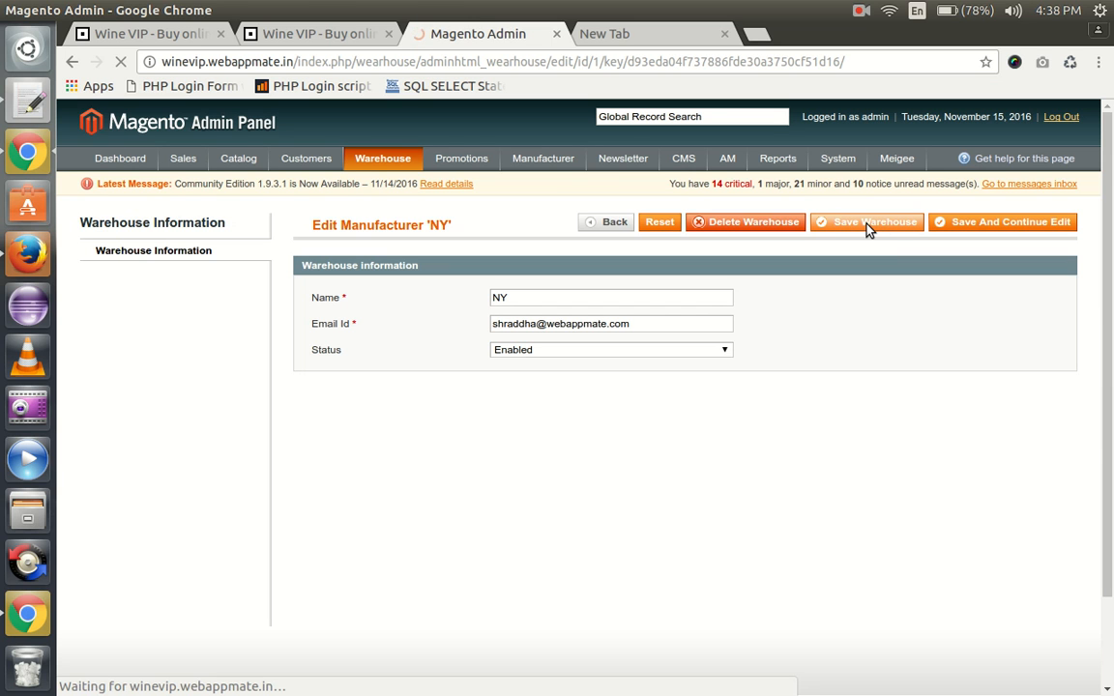
pyautogui.click(867, 220)
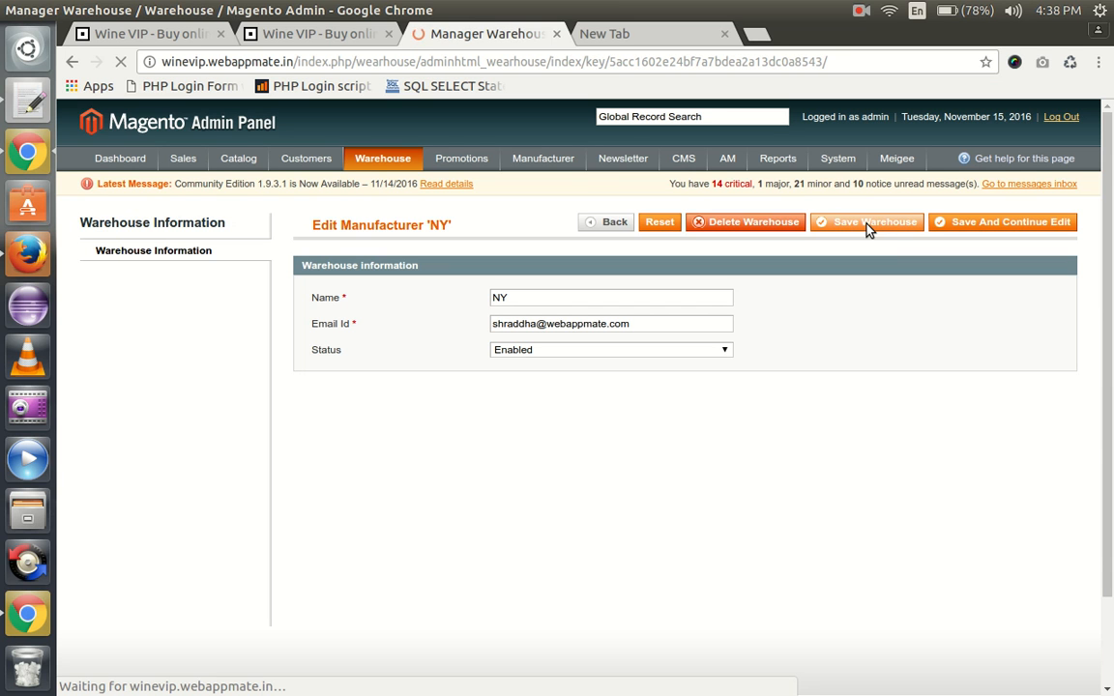
pyautogui.click(866, 221)
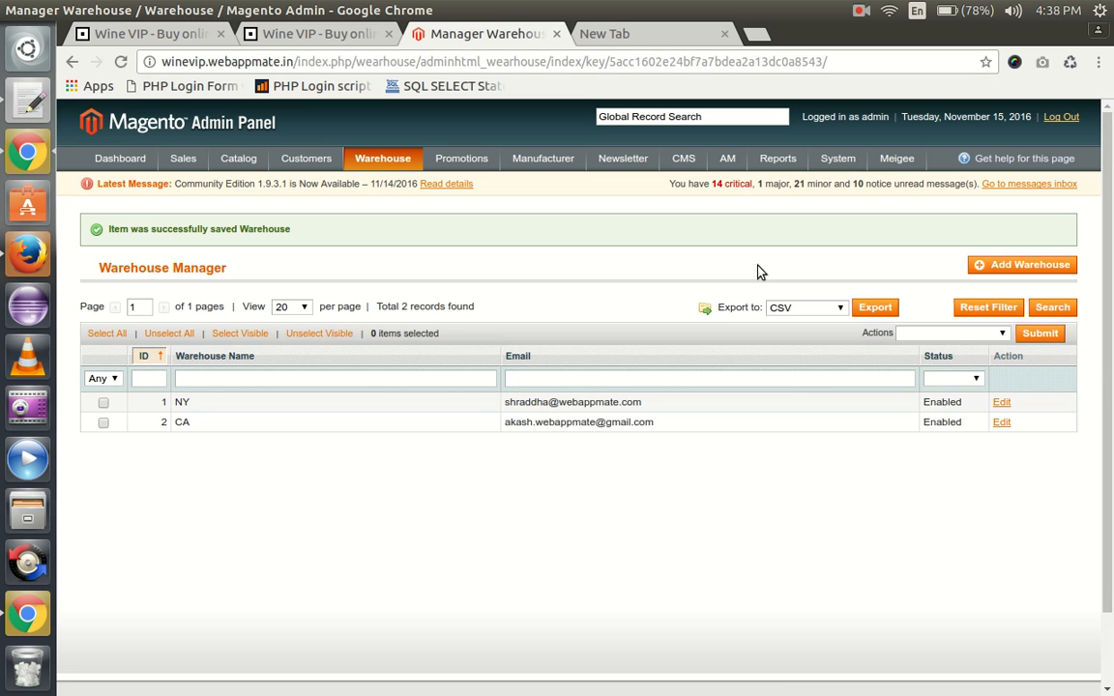
pyautogui.moveTo(657, 294)
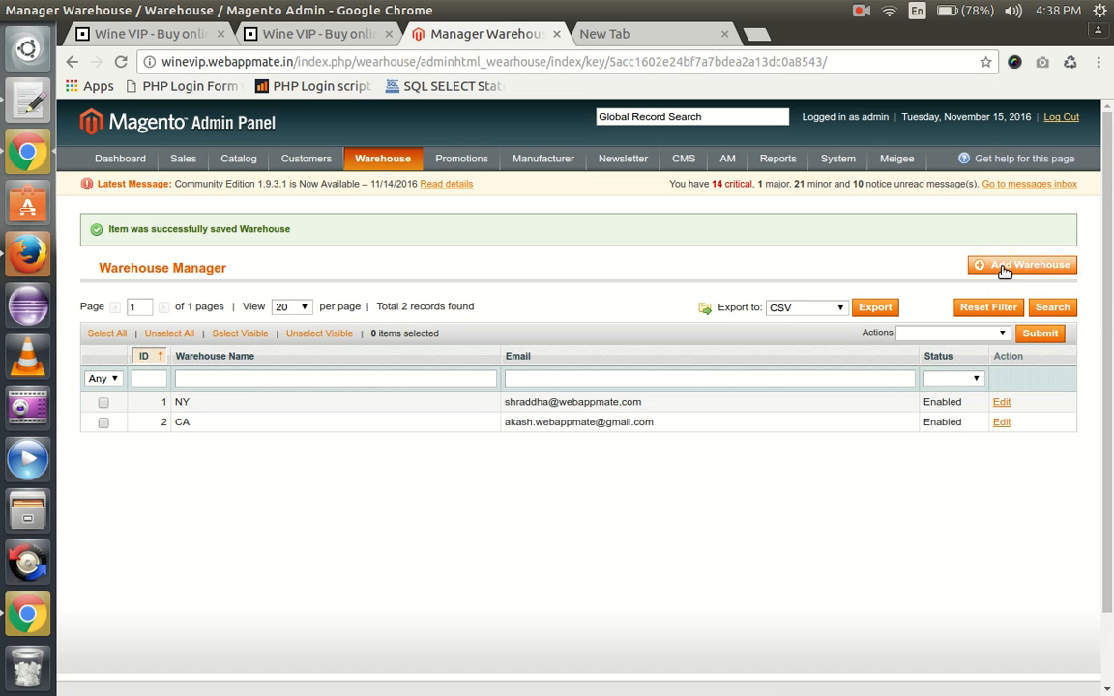
# - Start a blank Add Warehouse form with empty name and email fields
pyautogui.click(1021, 263)
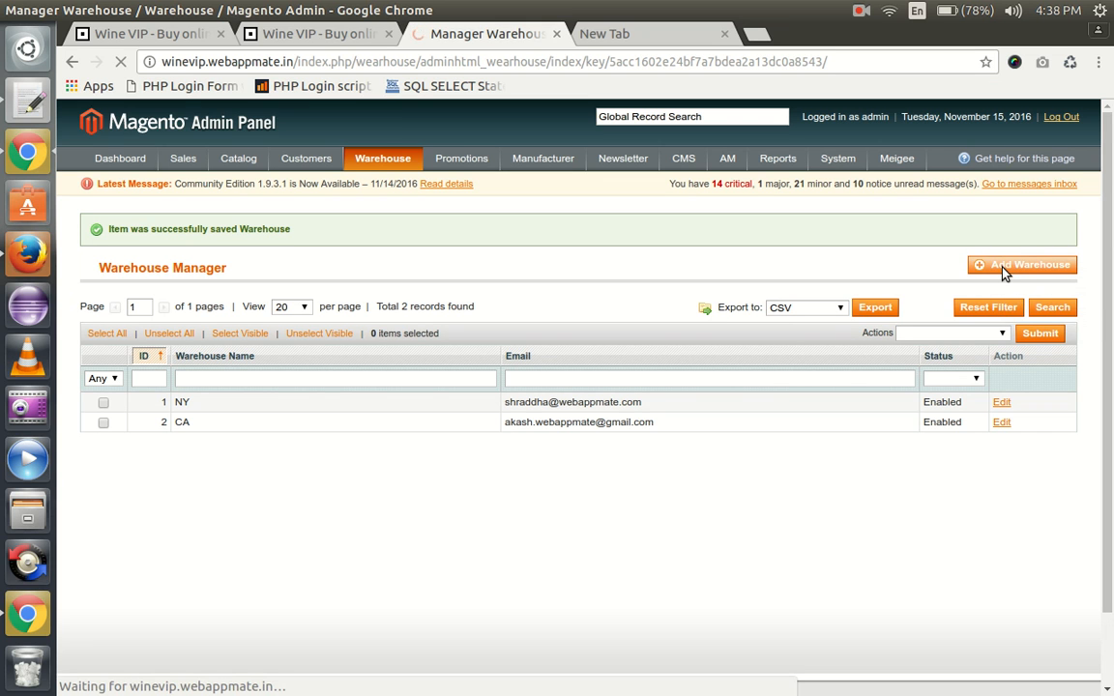
pyautogui.click(1021, 263)
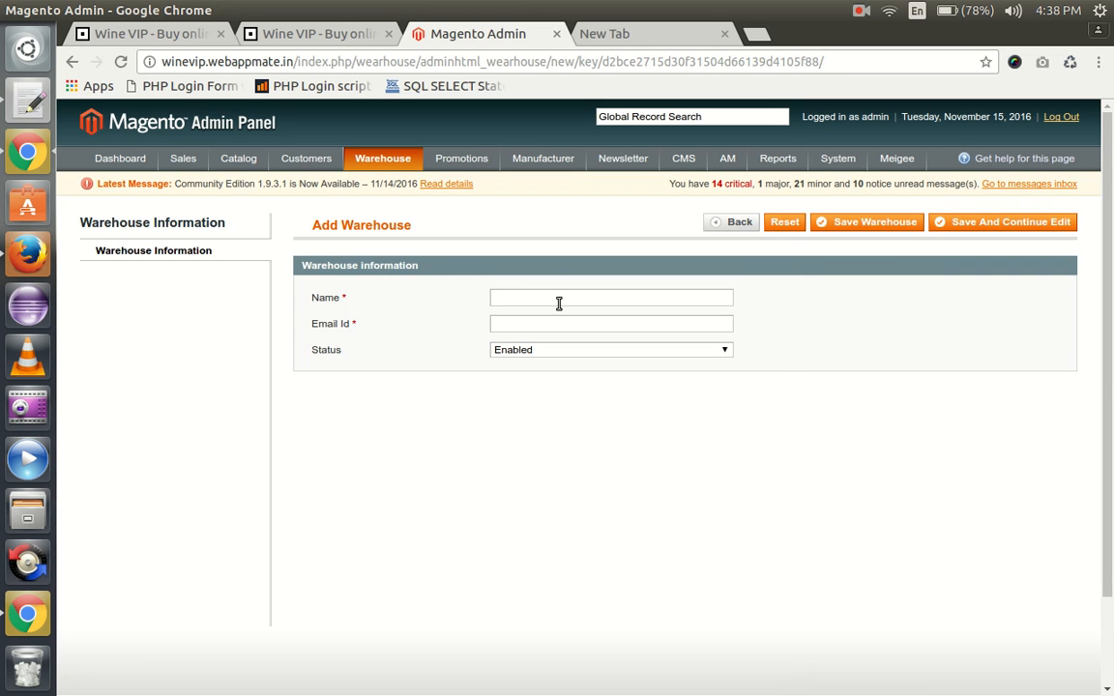
# - Name the new warehouse 'ad' and fill its Email Id with the suggested 'akash.' address
pyautogui.write('ad')
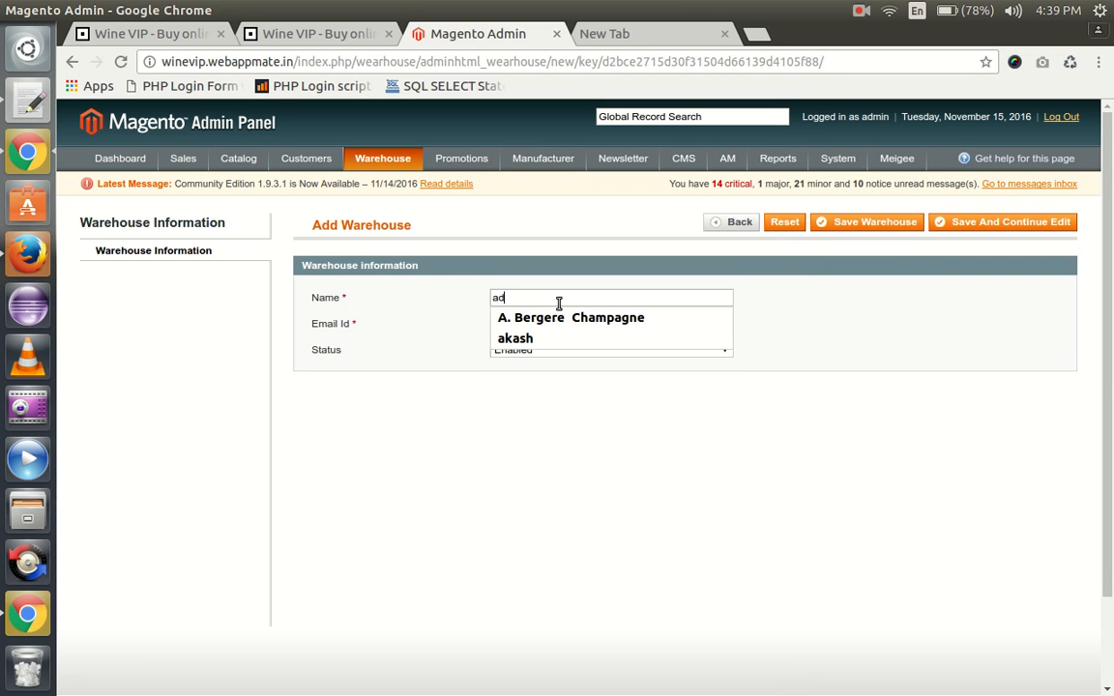
pyautogui.click(611, 323)
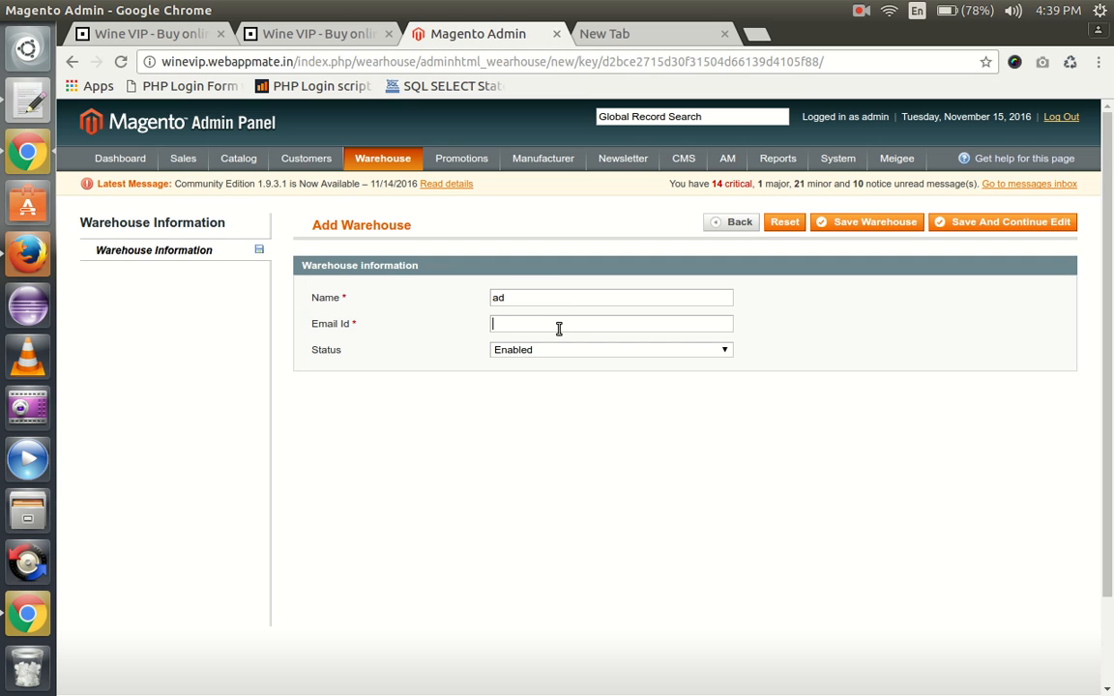
pyautogui.write('akash')
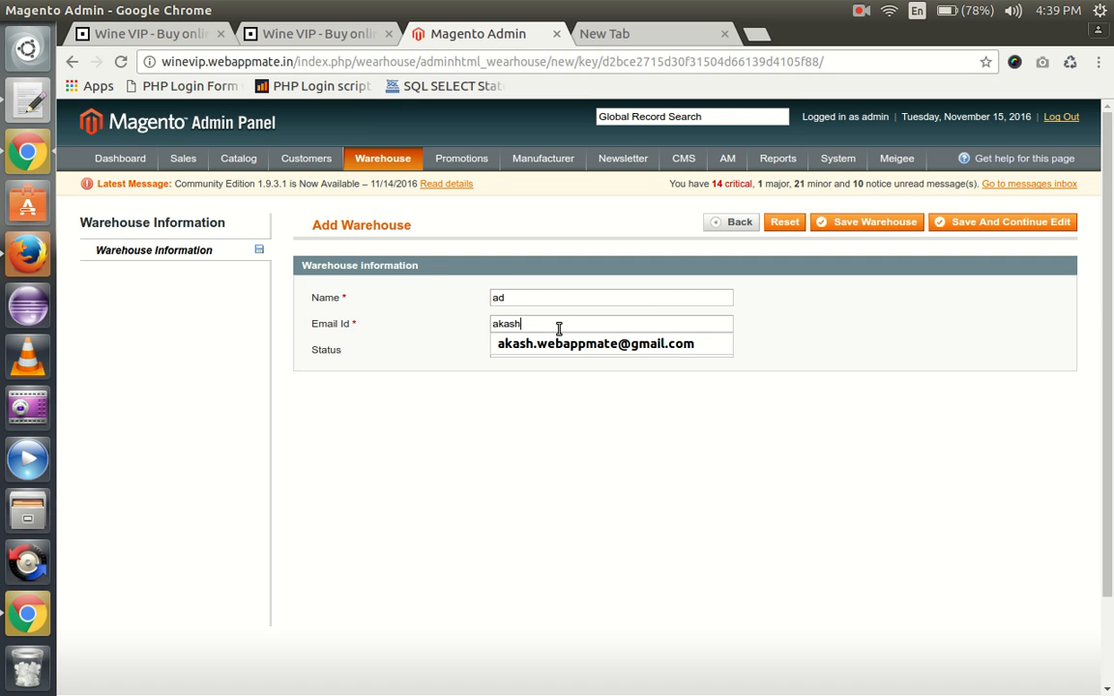
pyautogui.write('.')
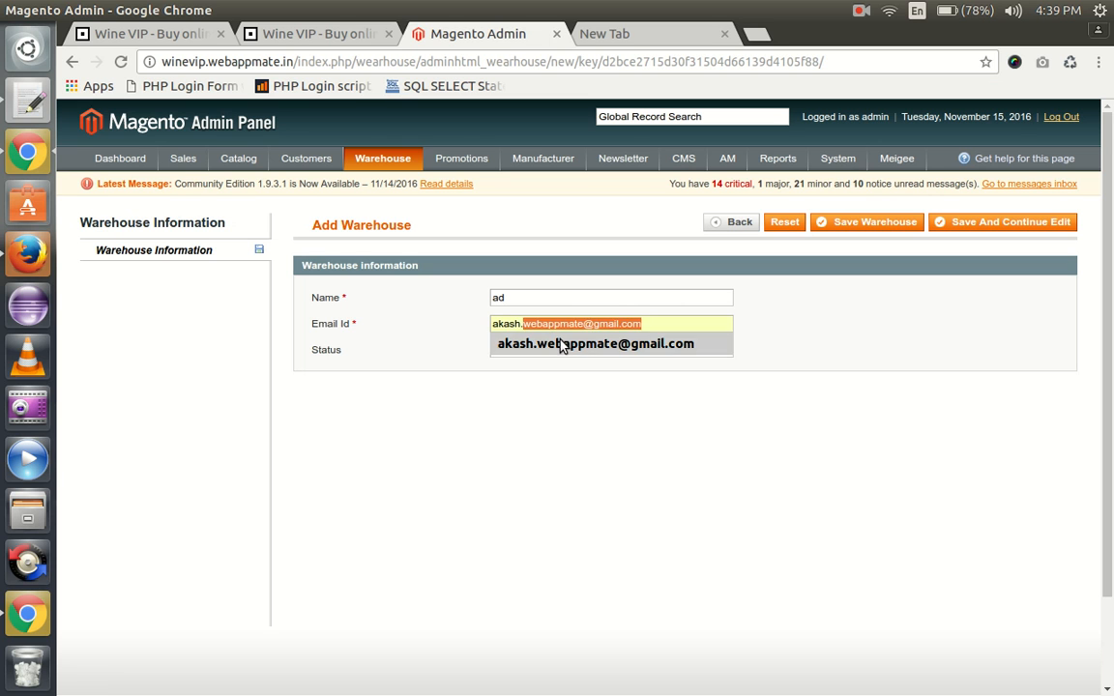
pyautogui.click(595, 344)
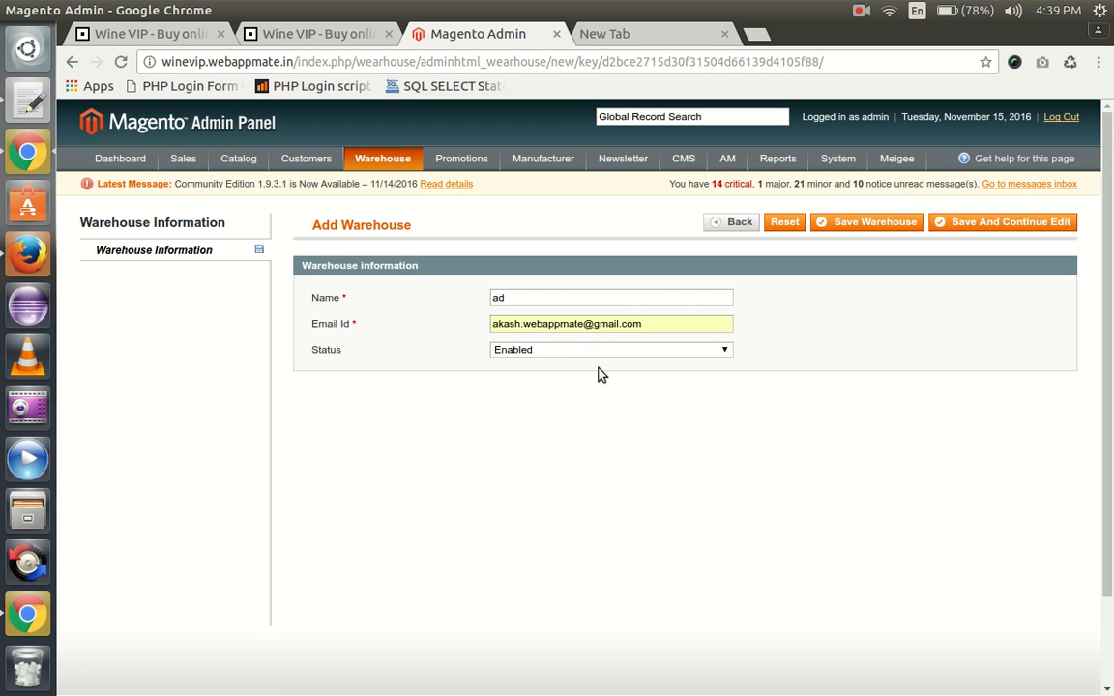
pyautogui.moveTo(866, 220)
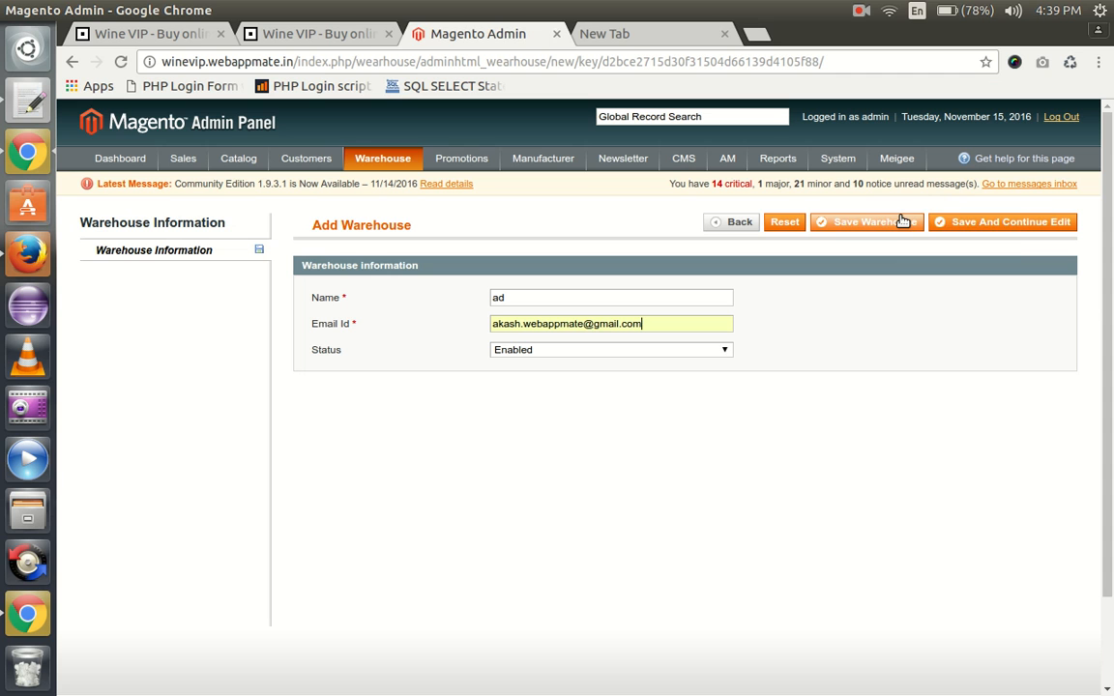
# - Save the new 'ad' warehouse so the grid lists three enabled warehouses
pyautogui.click(867, 220)
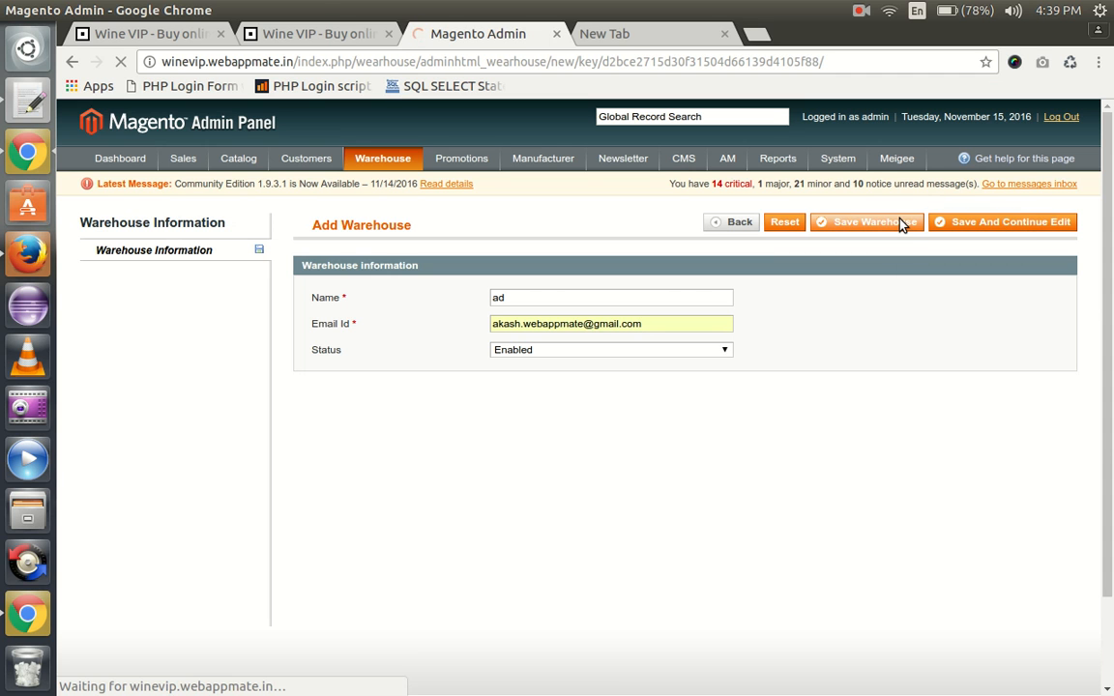
pyautogui.click(867, 220)
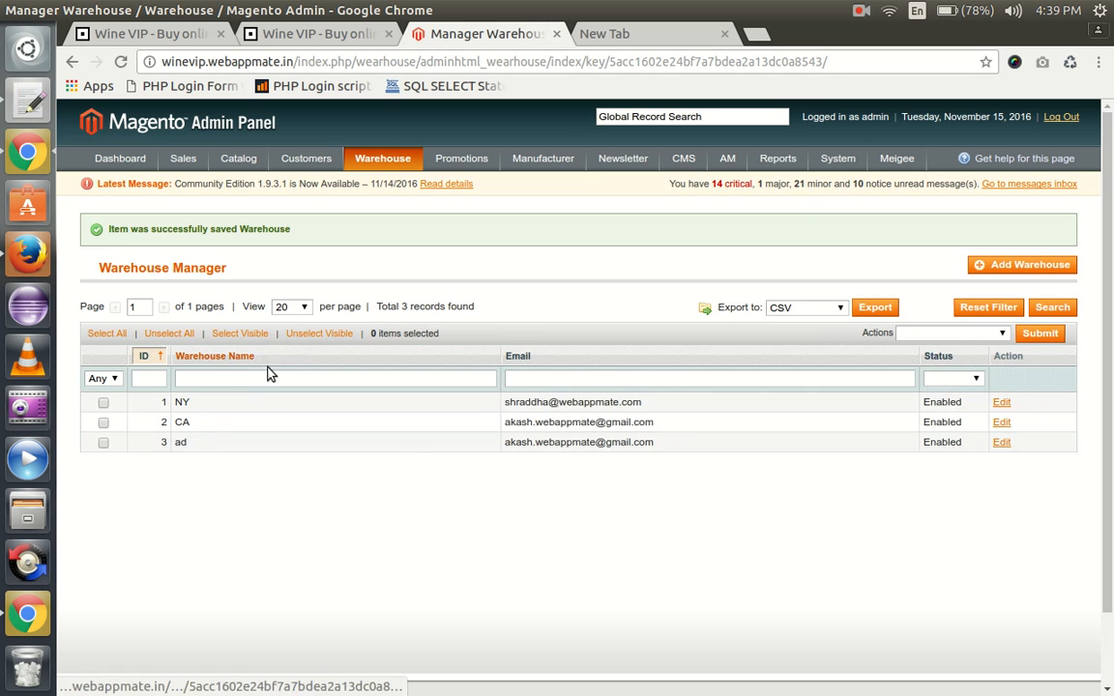
pyautogui.moveTo(588, 457)
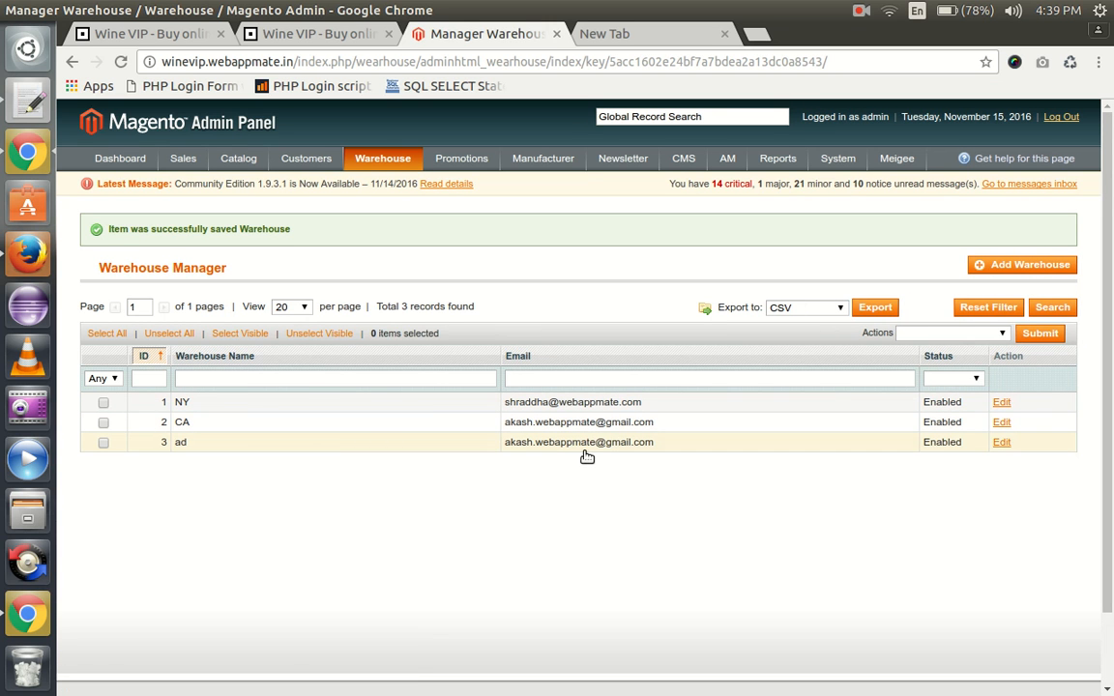